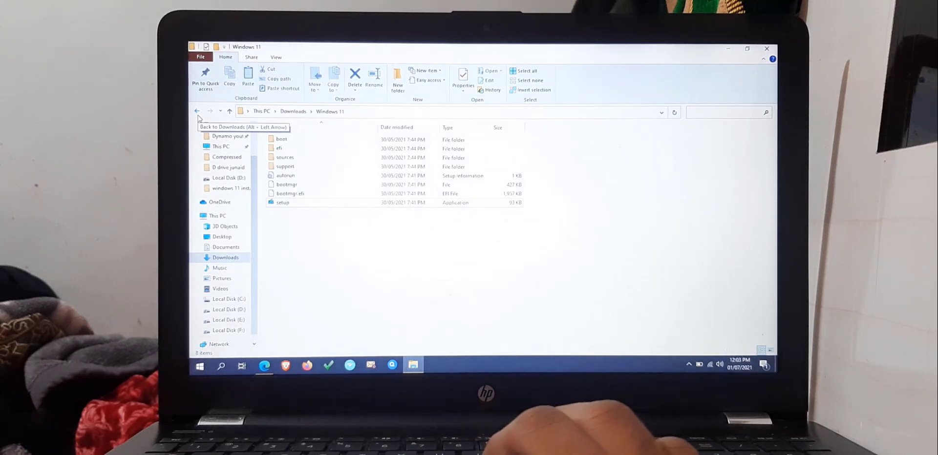
# Launch setup from the Windows 11 installation files folder in Downloads.
pyautogui.click(196, 112)
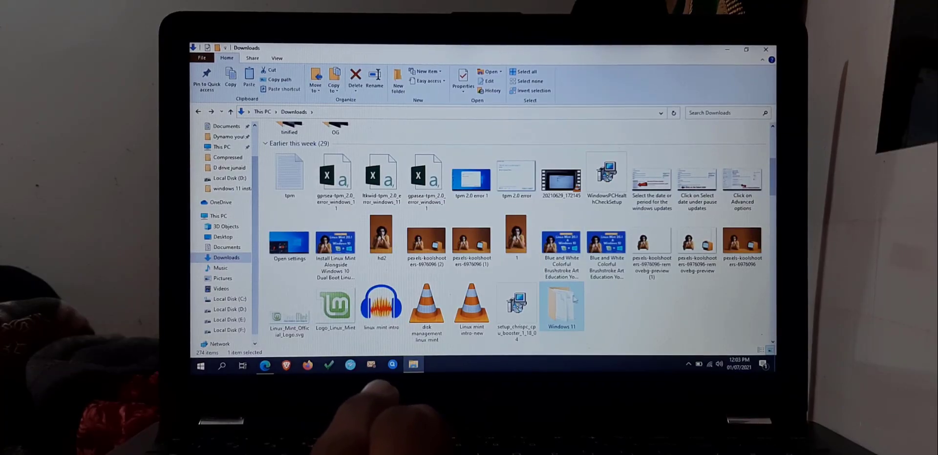
pyautogui.doubleClick(561, 304)
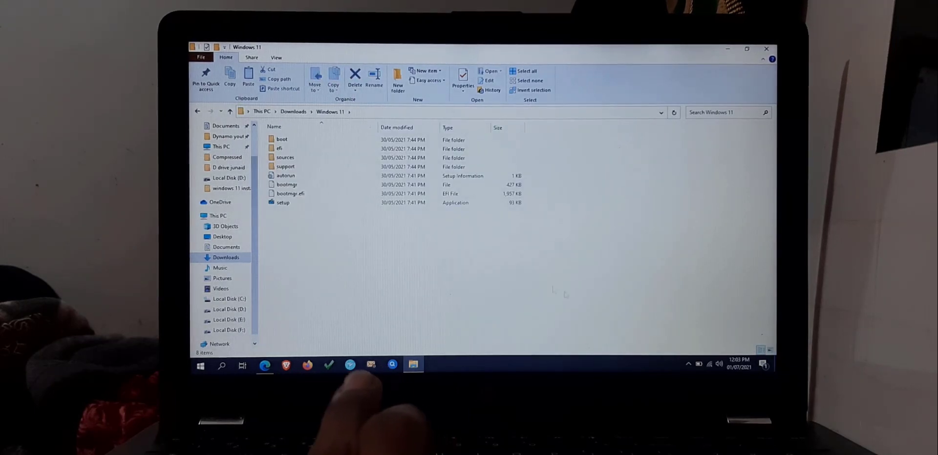
pyautogui.click(283, 202)
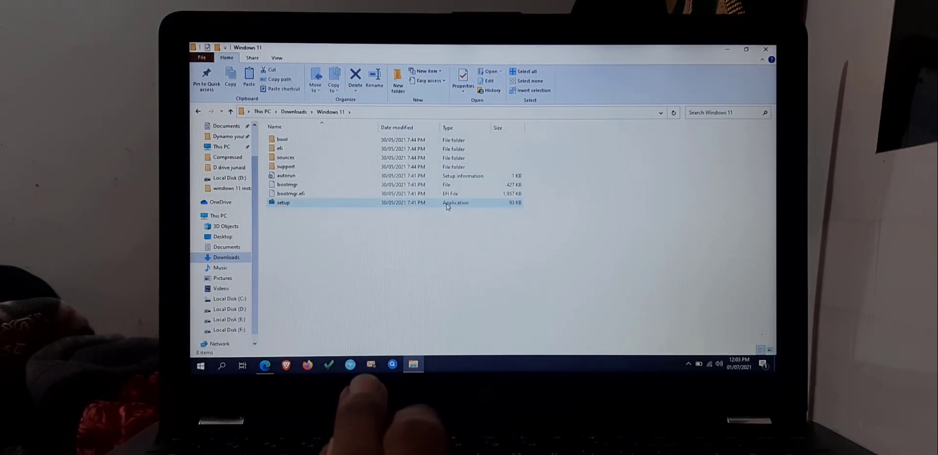
pyautogui.click(283, 202)
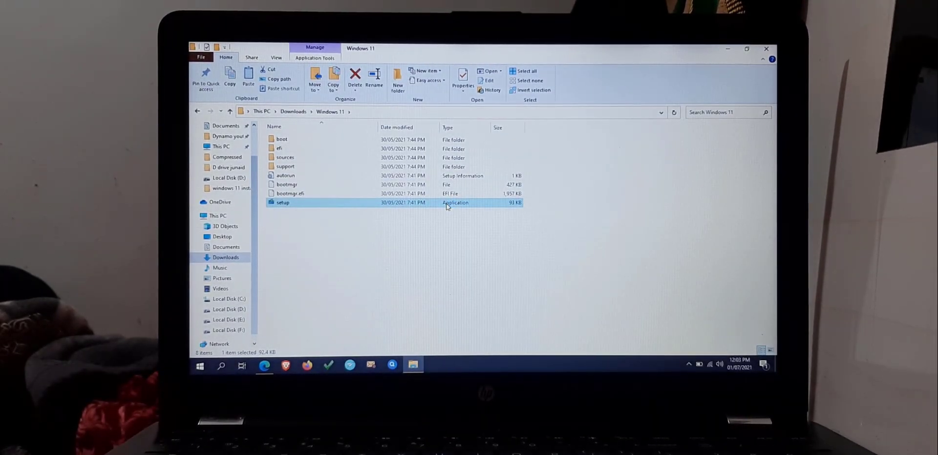
pyautogui.doubleClick(282, 203)
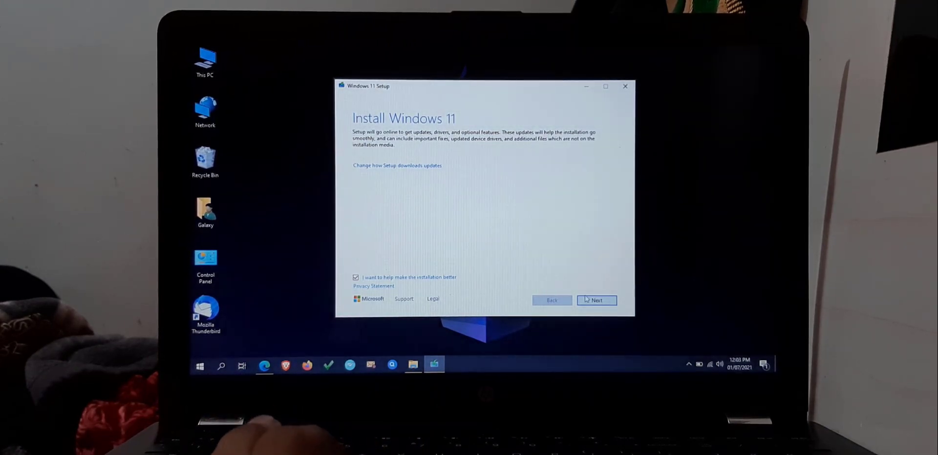
# Run the upgrade check, which fails on the TPM 2.0 requirement, and close setup.
pyautogui.click(596, 300)
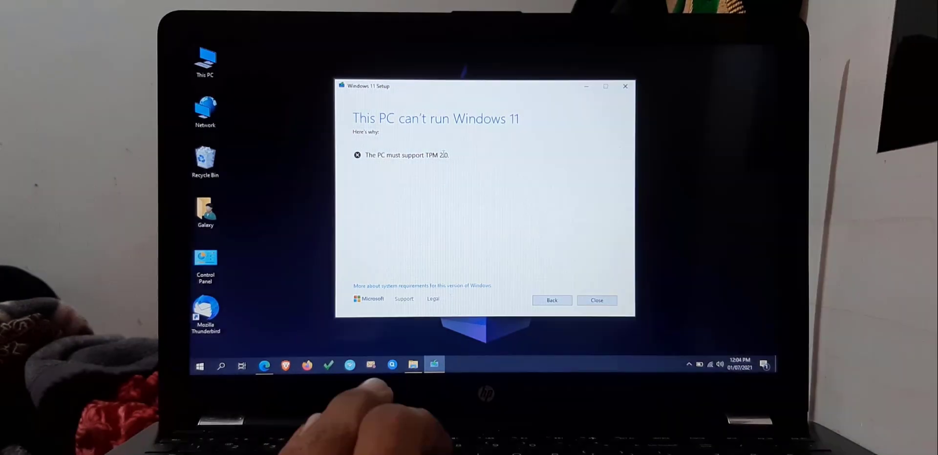
pyautogui.moveTo(493, 224)
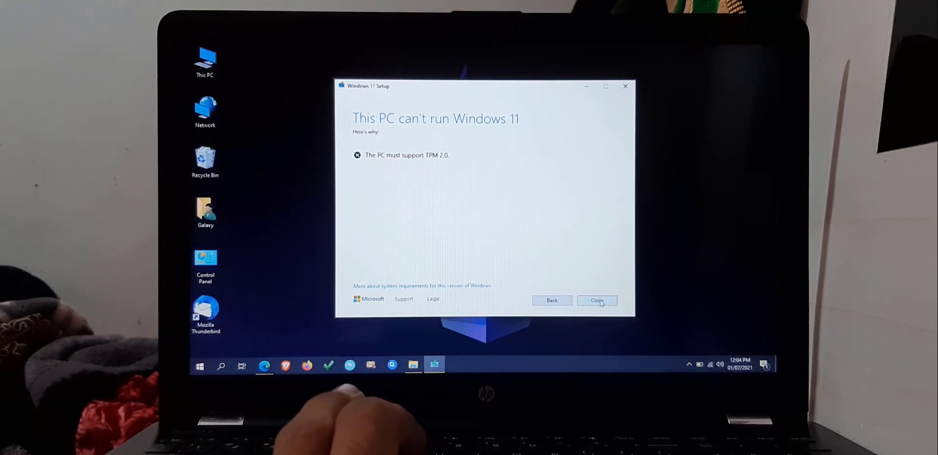
pyautogui.click(596, 300)
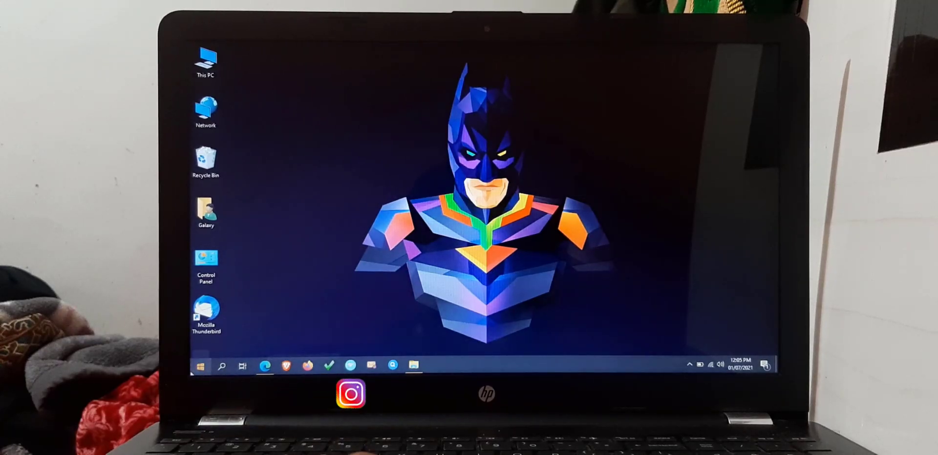
# Restart the laptop from the Start menu's power options to reach the HP Startup Menu.
pyautogui.click(201, 365)
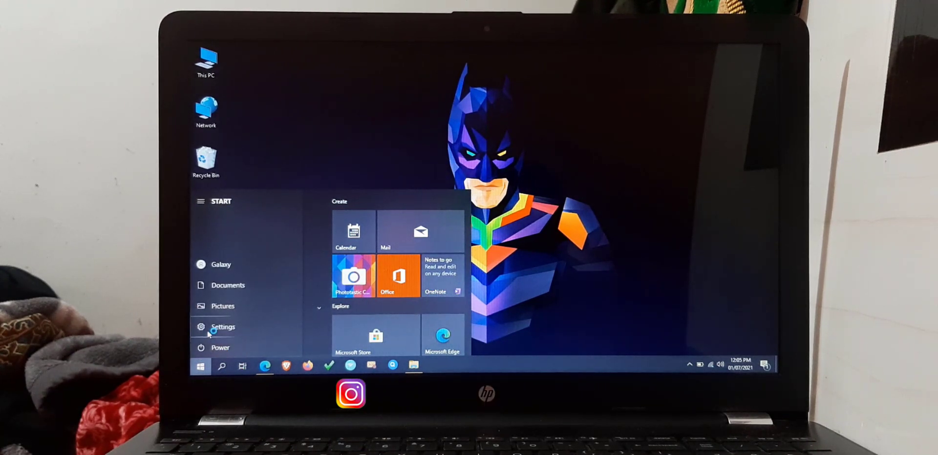
pyautogui.click(219, 348)
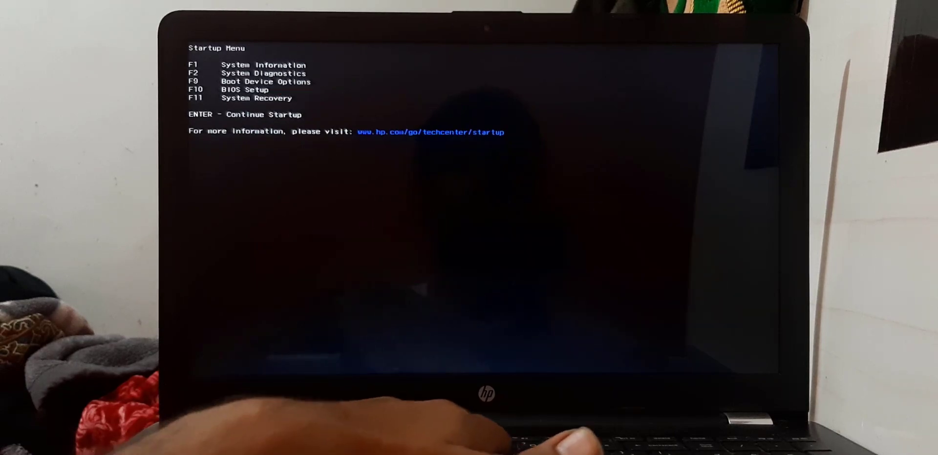
# Enter BIOS Setup with F10 and set TPM State to Enabled under Security.
pyautogui.press('F10')
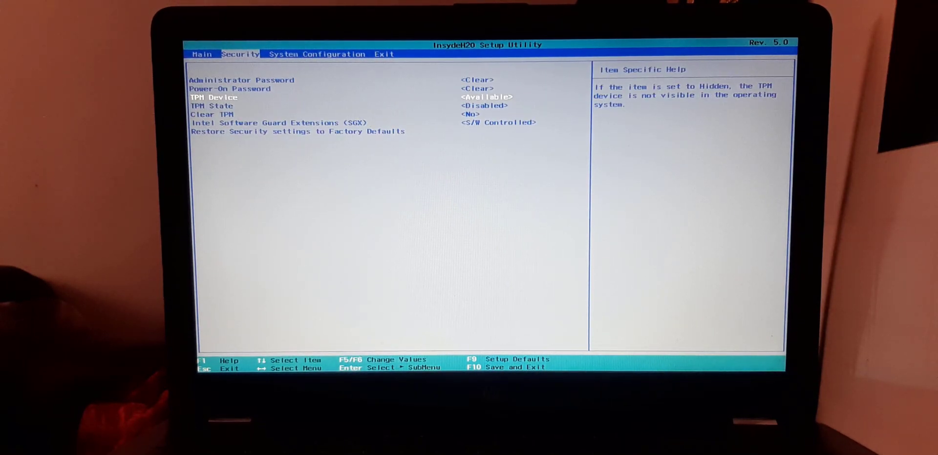
pyautogui.press('Down')
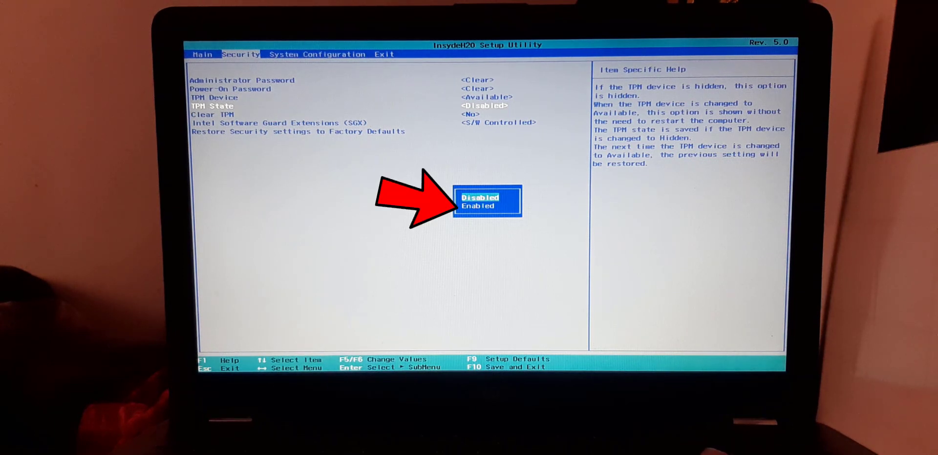
pyautogui.press('Down')
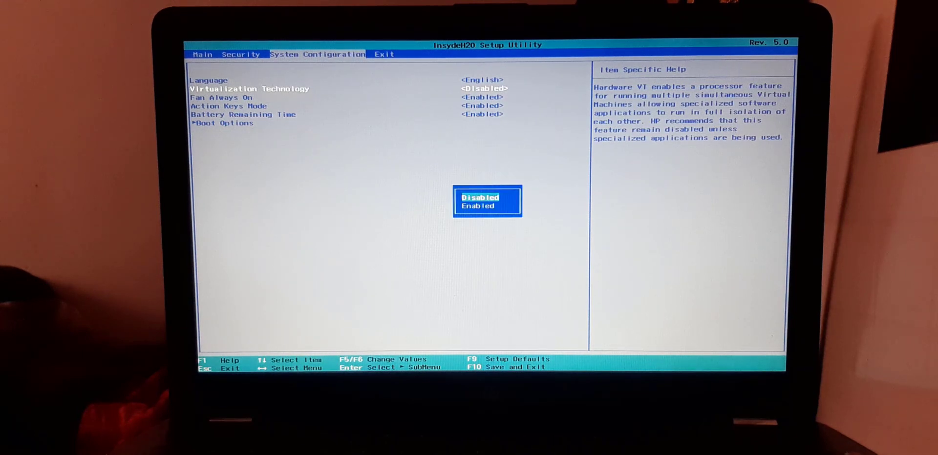
# Set Virtualization Technology to Enabled, exit saving changes and reboot to Windows.
pyautogui.press('Down')
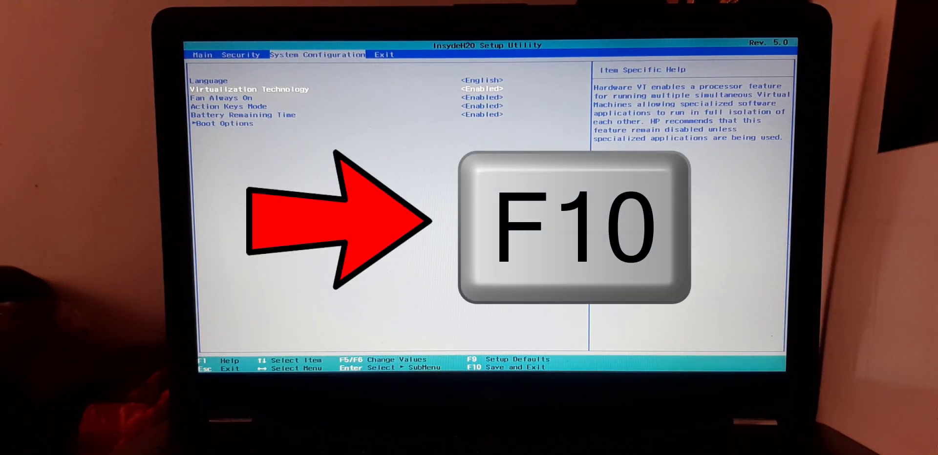
pyautogui.press('f10')
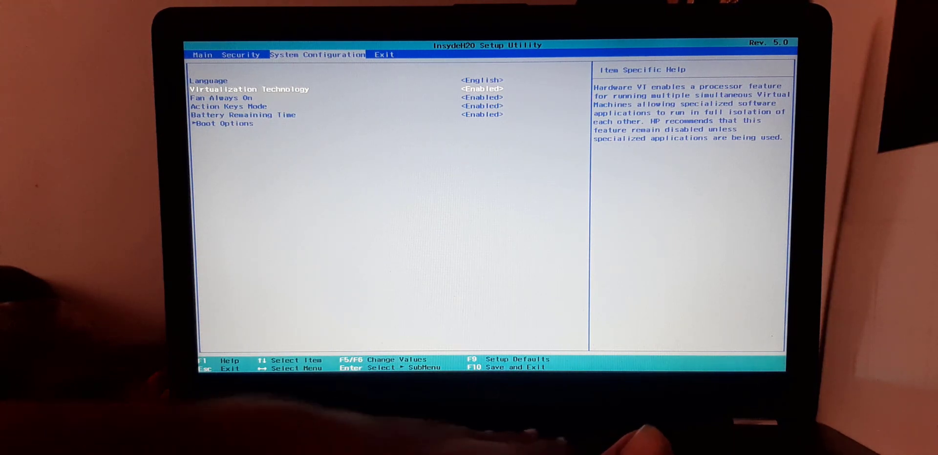
pyautogui.press('F10')
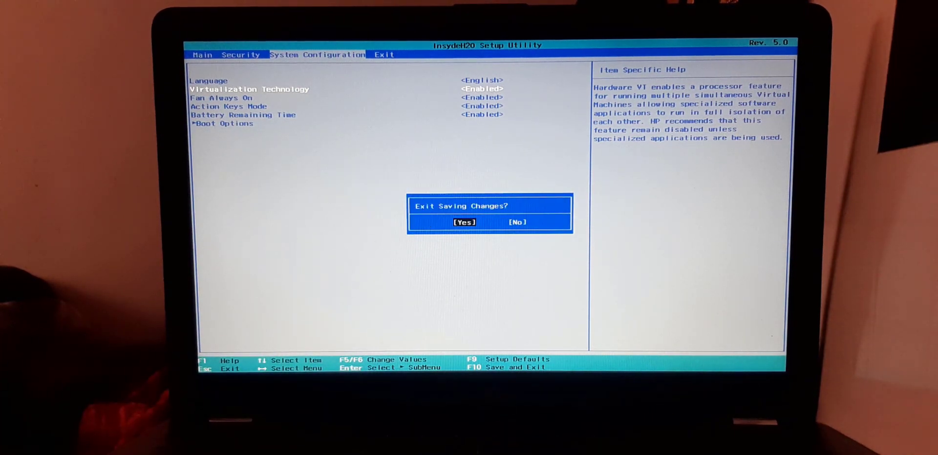
pyautogui.click(464, 222)
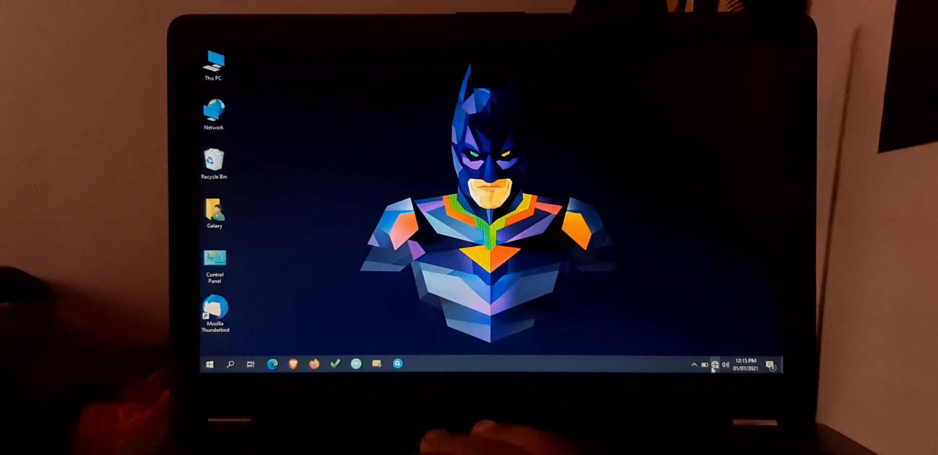
# Relaunch setup from the Windows 11 folder under This PC > Downloads.
pyautogui.click(214, 62)
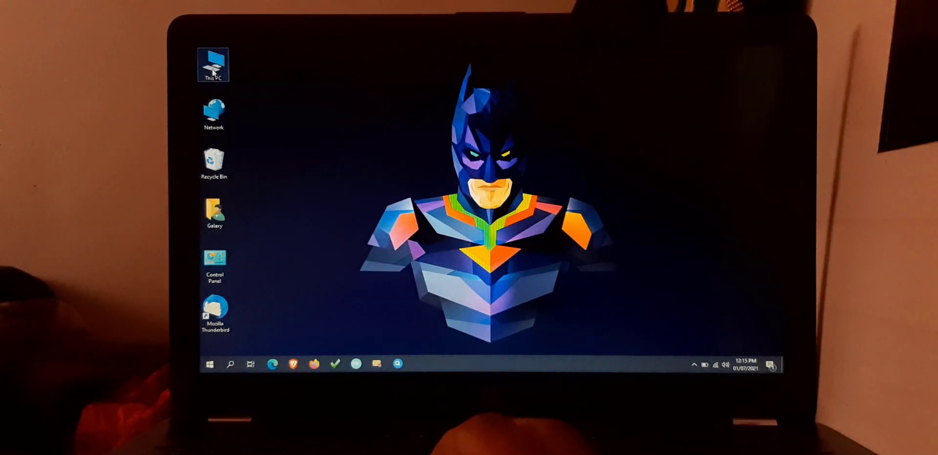
pyautogui.doubleClick(213, 60)
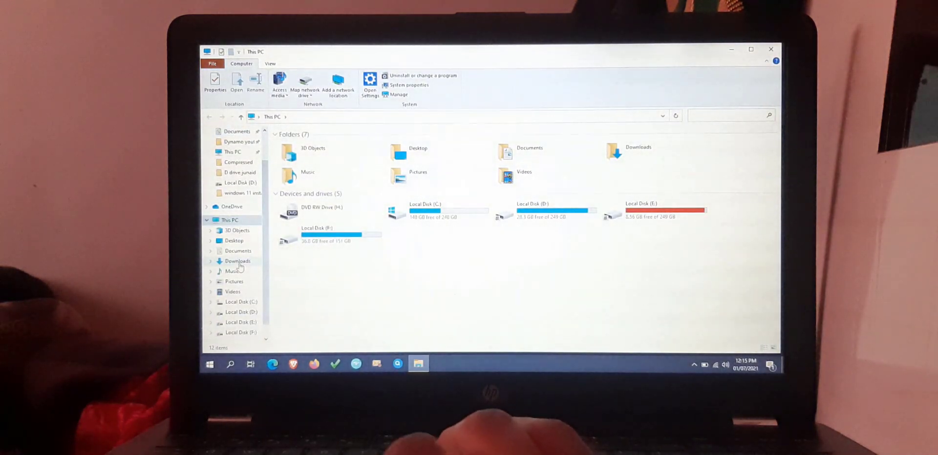
pyautogui.click(238, 261)
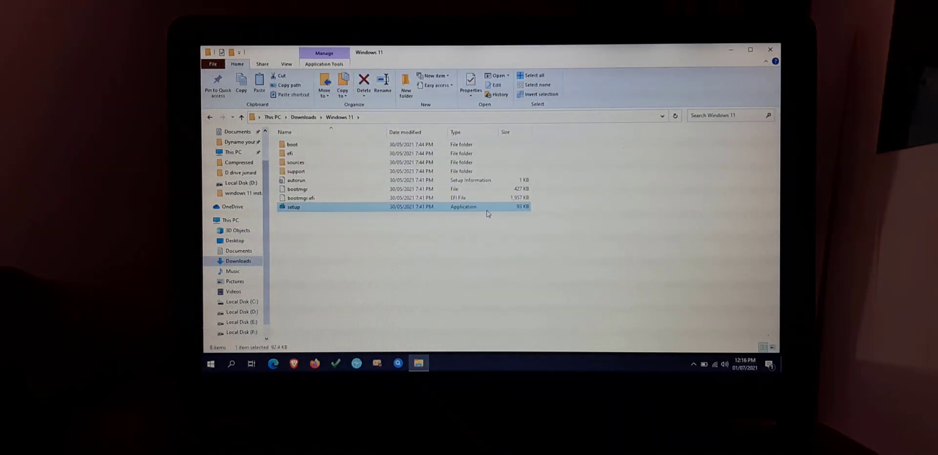
pyautogui.doubleClick(293, 207)
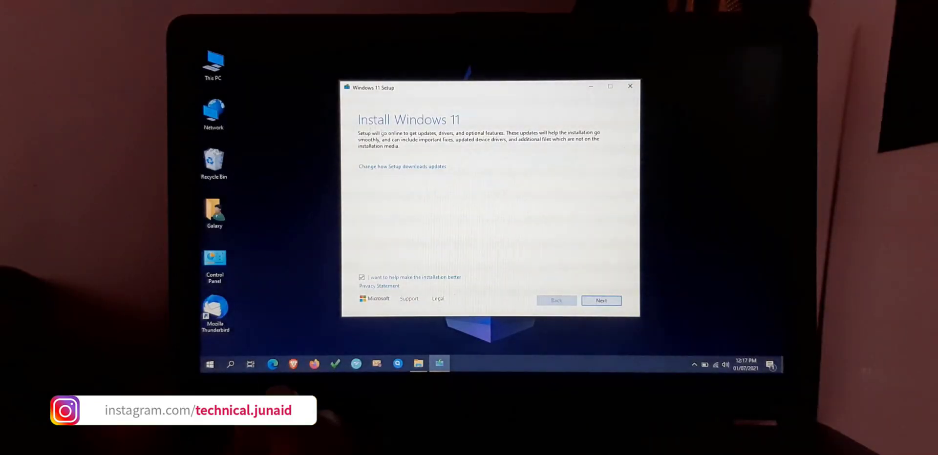
# Proceed through the PC check, which now passes and shows the license terms page.
pyautogui.click(601, 300)
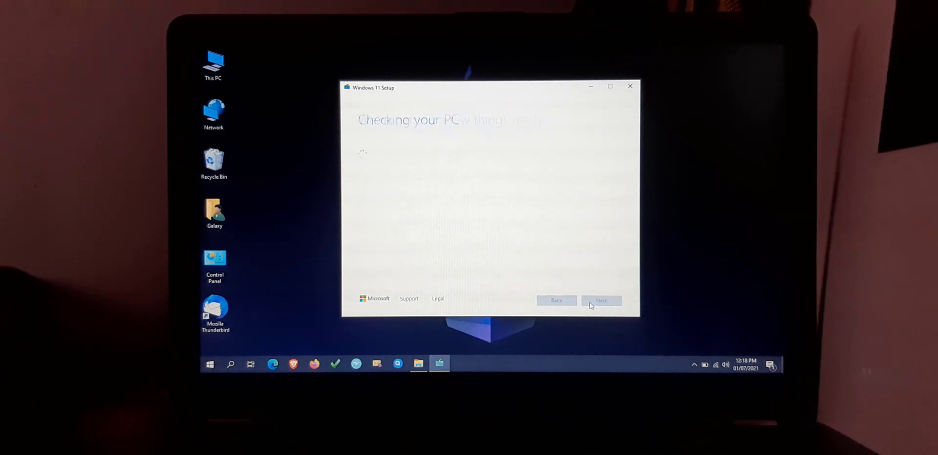
pyautogui.click(601, 300)
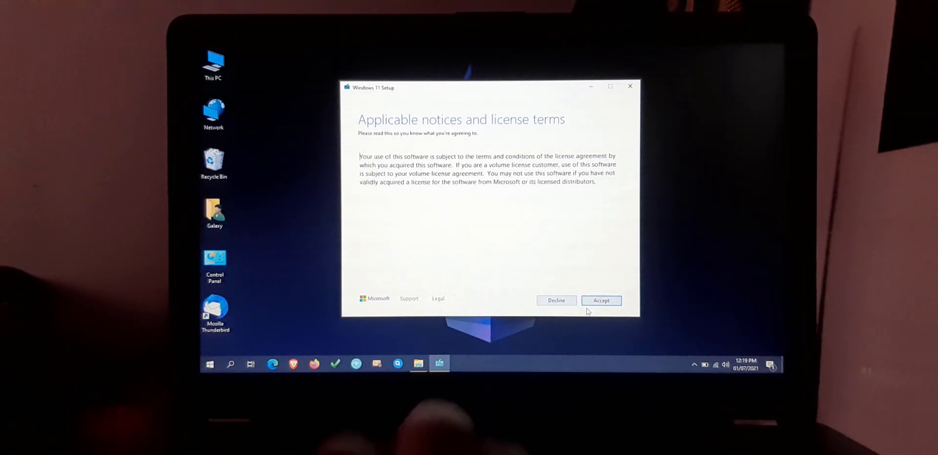
pyautogui.moveTo(323, 225)
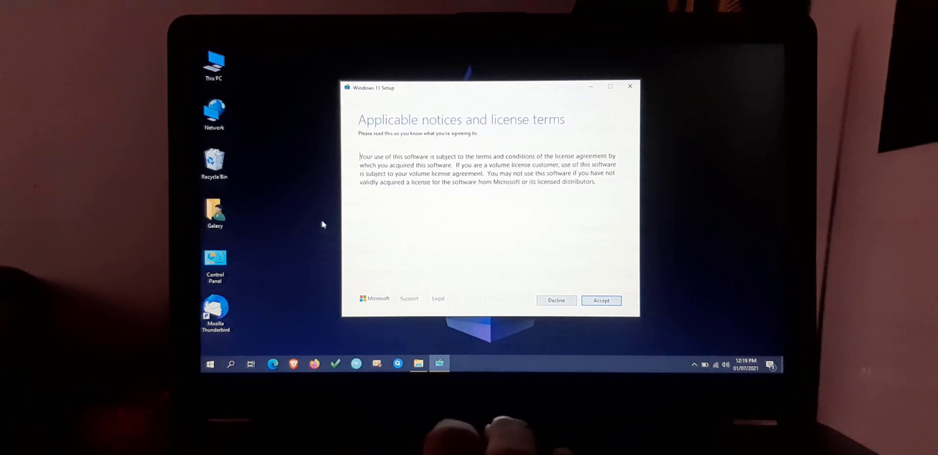